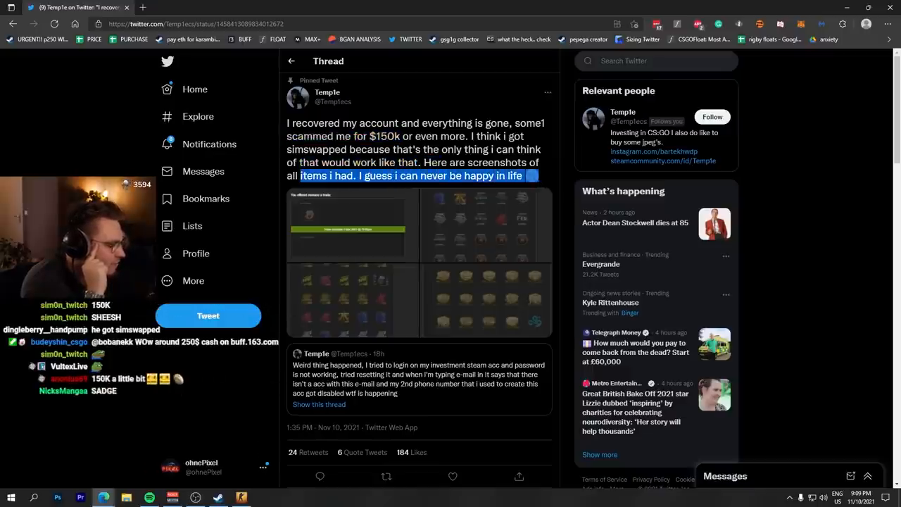
Open the pinned tweet's first screenshot, the accepted trade offer to 'menace', at full size.
{"action": "left_click", "coordinate": [350, 226]}
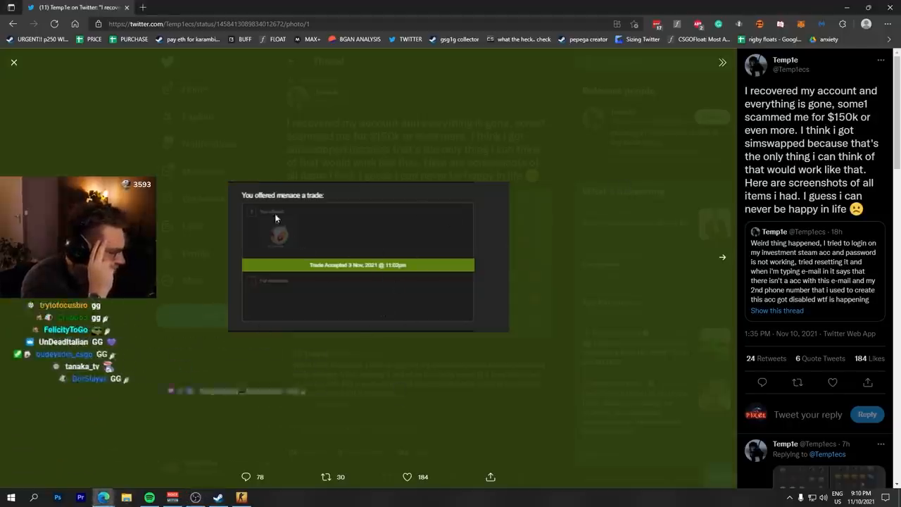
Step through screenshots two to four, ending on the long inventory list of skins.
{"action": "left_click", "coordinate": [722, 257]}
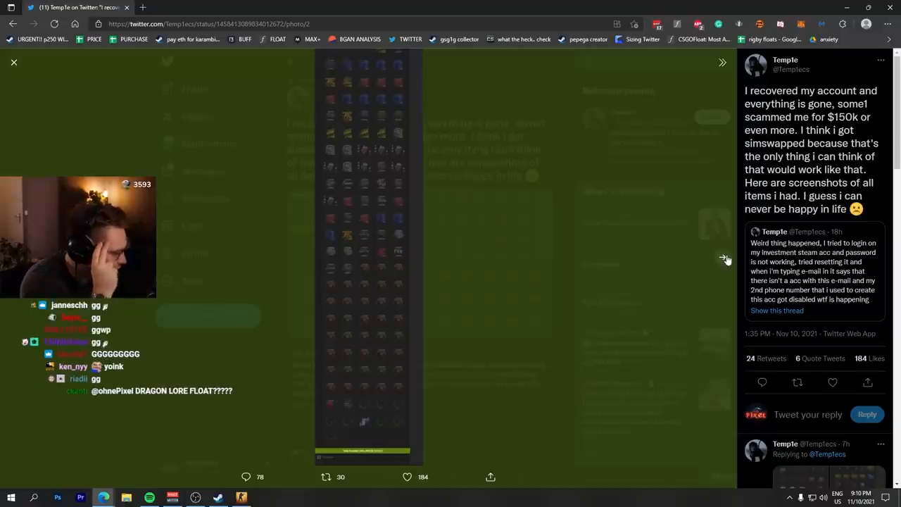
{"action": "left_click", "coordinate": [722, 257]}
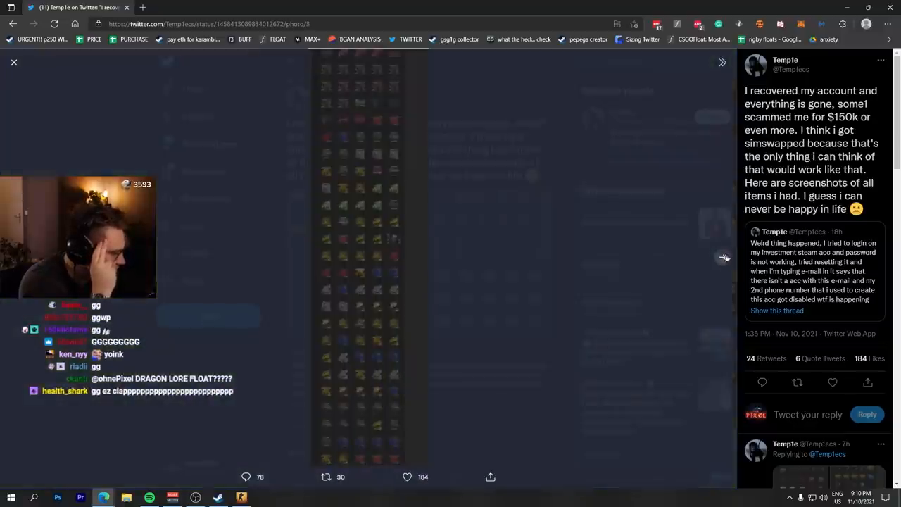
{"action": "left_click", "coordinate": [722, 258]}
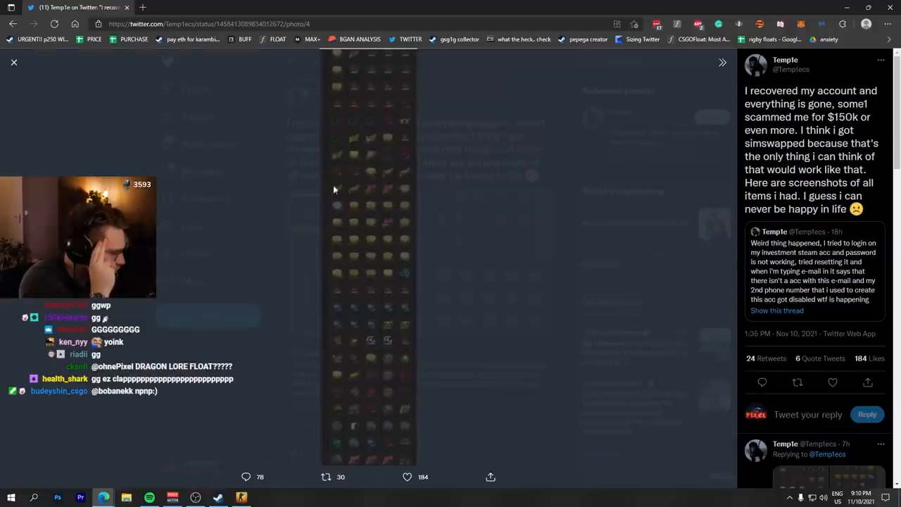
{"action": "mouse_move", "coordinate": [353, 135]}
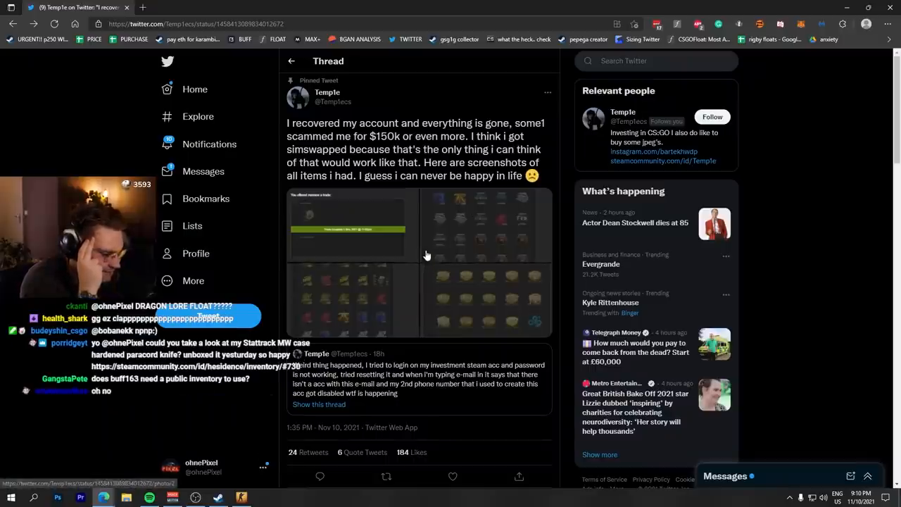
{"action": "mouse_move", "coordinate": [436, 109]}
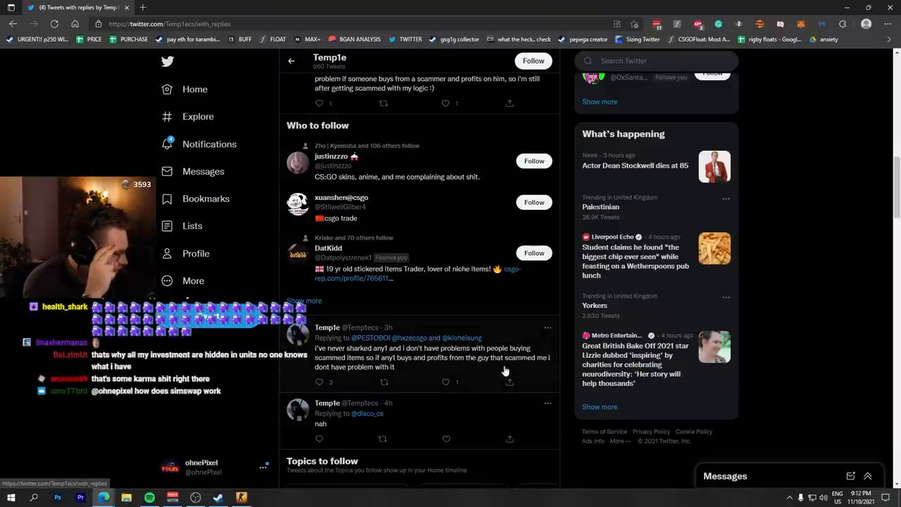
{"action": "scroll", "scroll_direction": "down", "scroll_amount": 3}
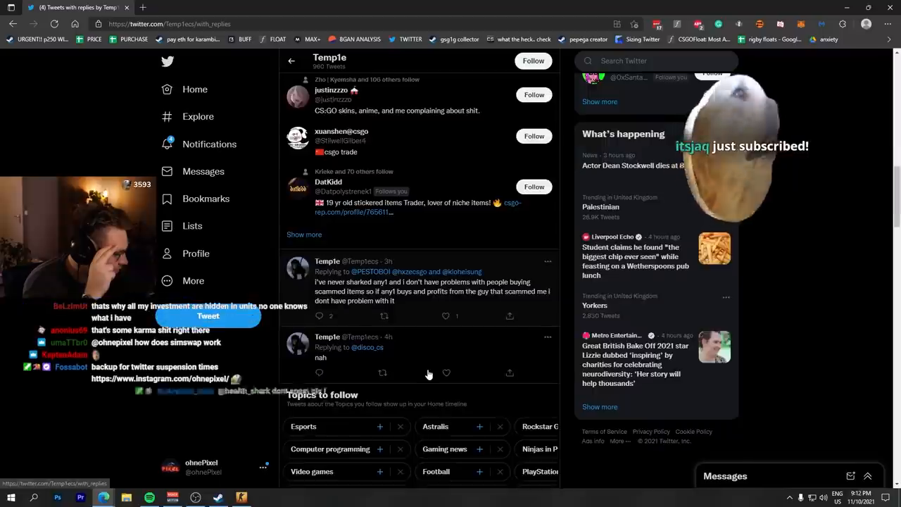
{"action": "scroll", "scroll_direction": "up", "scroll_amount": 3}
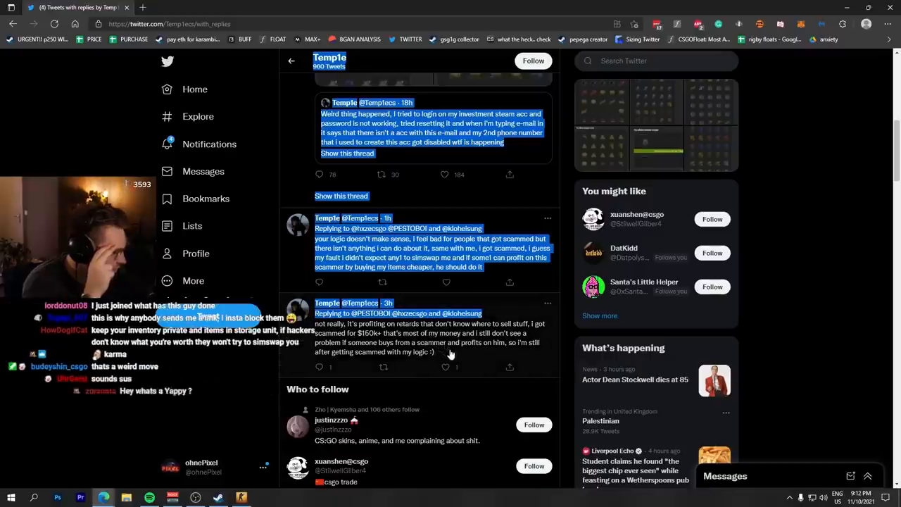
{"action": "scroll", "scroll_direction": "up", "scroll_amount": 3}
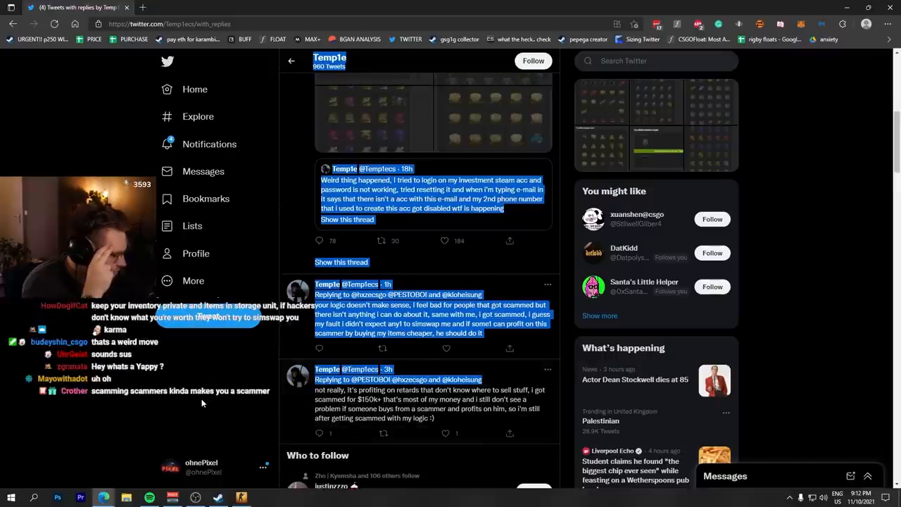